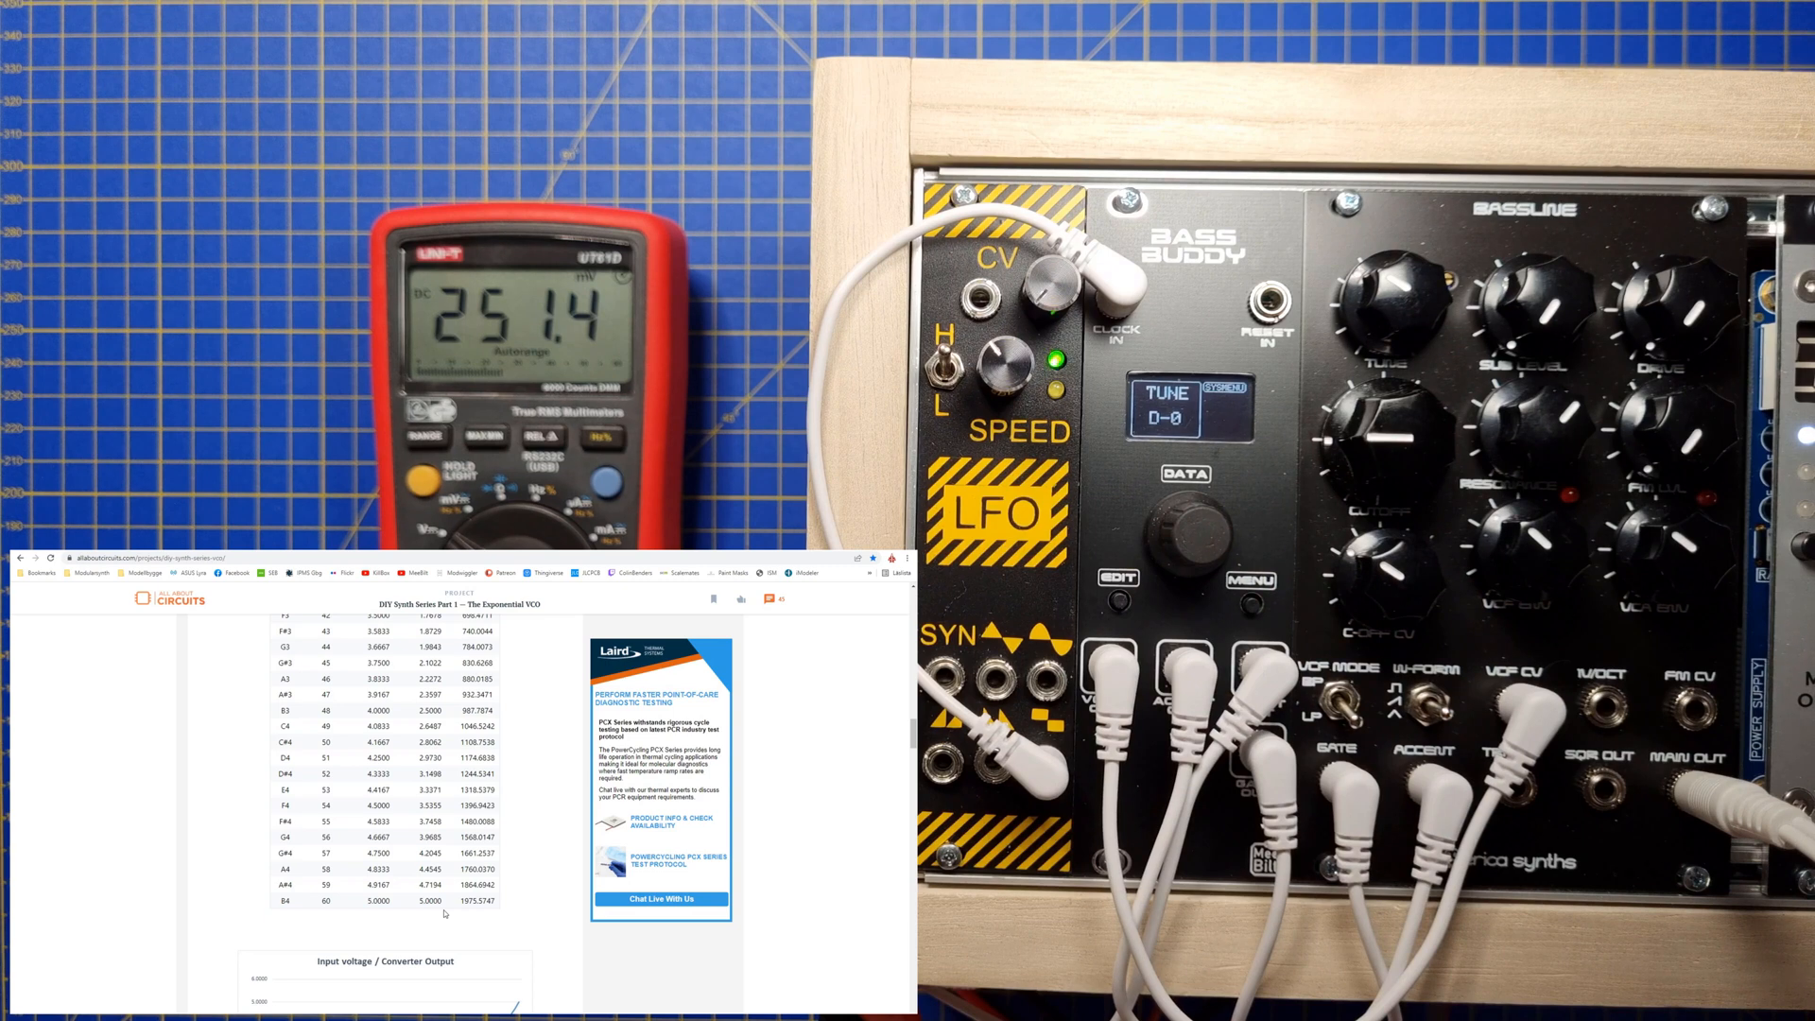
{"action": "scroll", "scroll_direction": "down", "scroll_amount": 3}
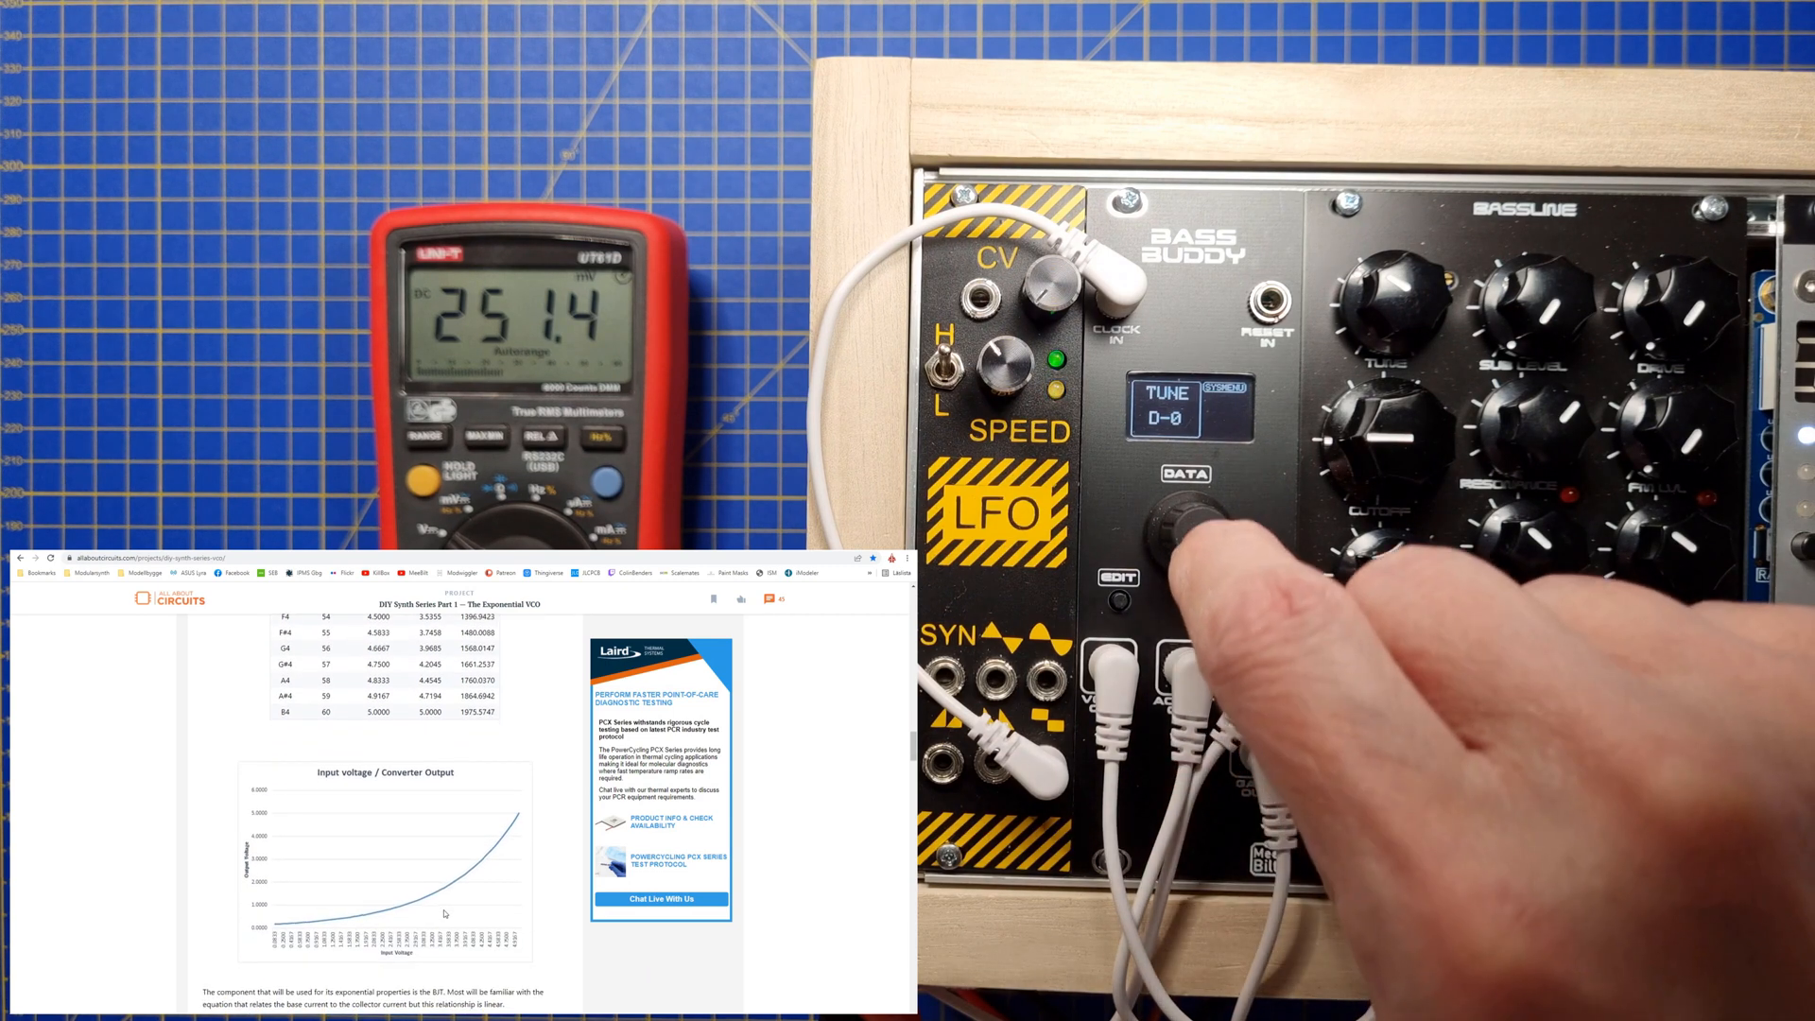